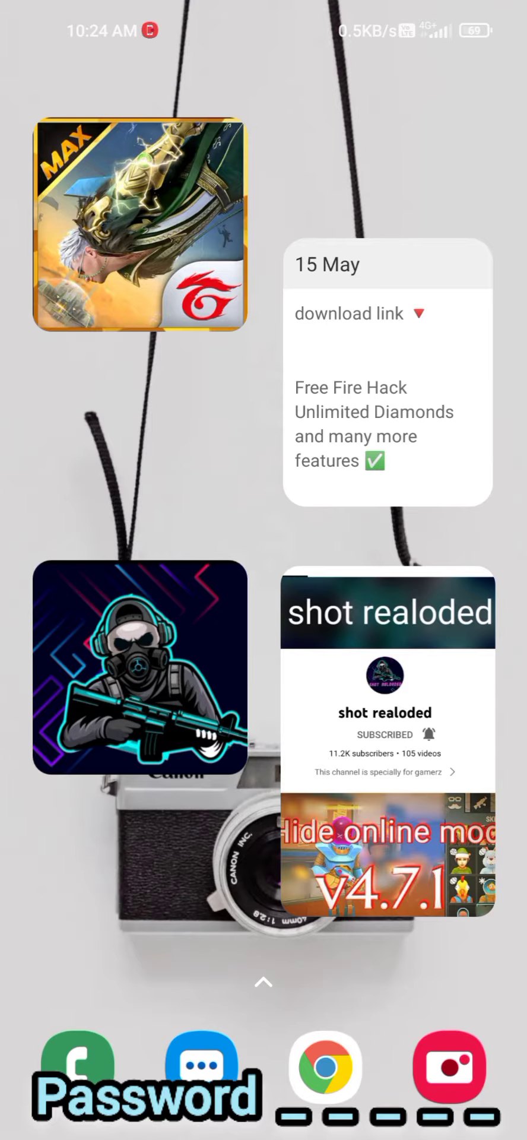
- Swipe across the home screen to reach the 'download link' Notes widget
scroll(left, 3)
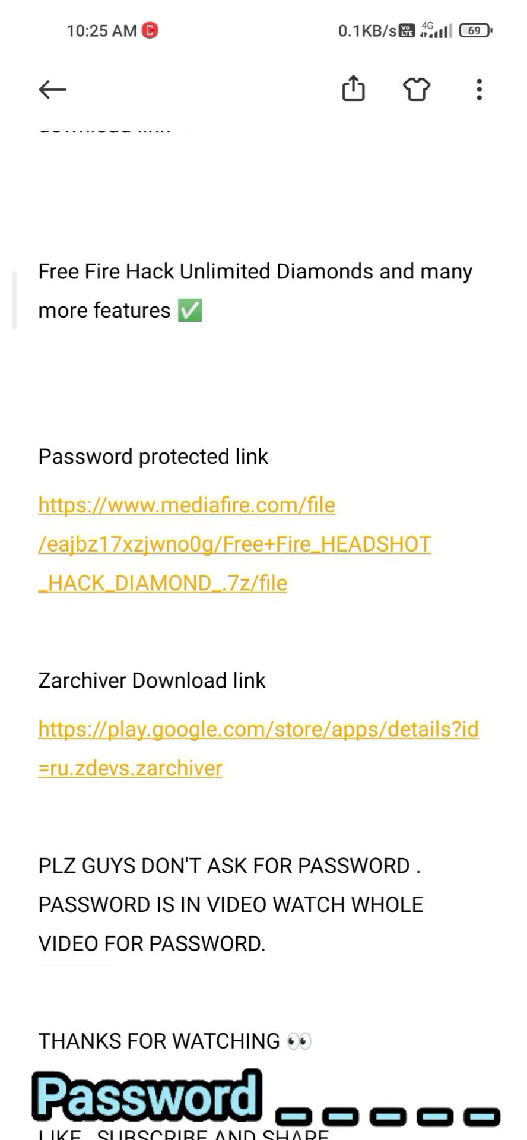
- Scroll down the note to the MediaFire link under 'Password protected link'
scroll(down, 3)
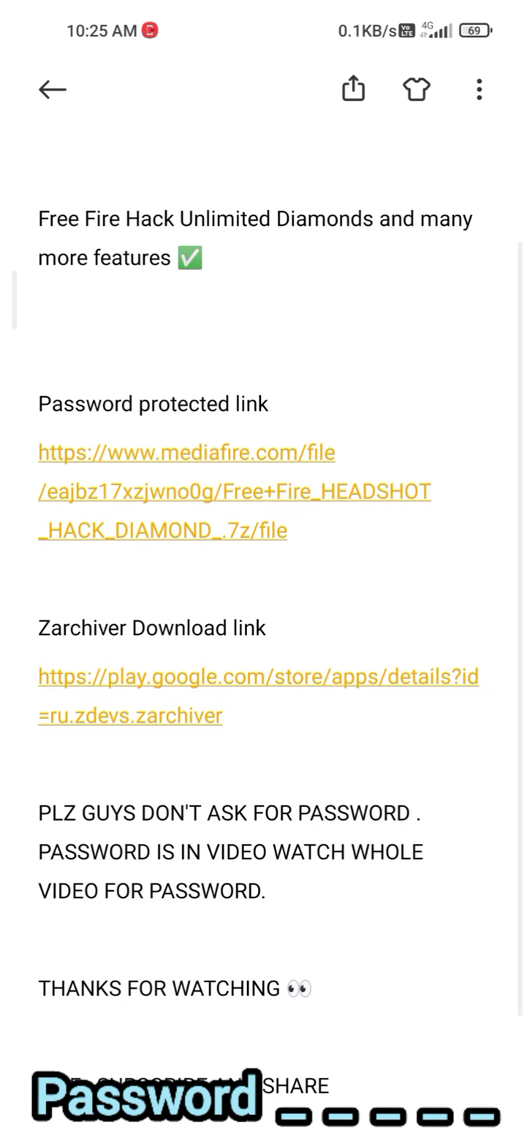
scroll(down, 3)
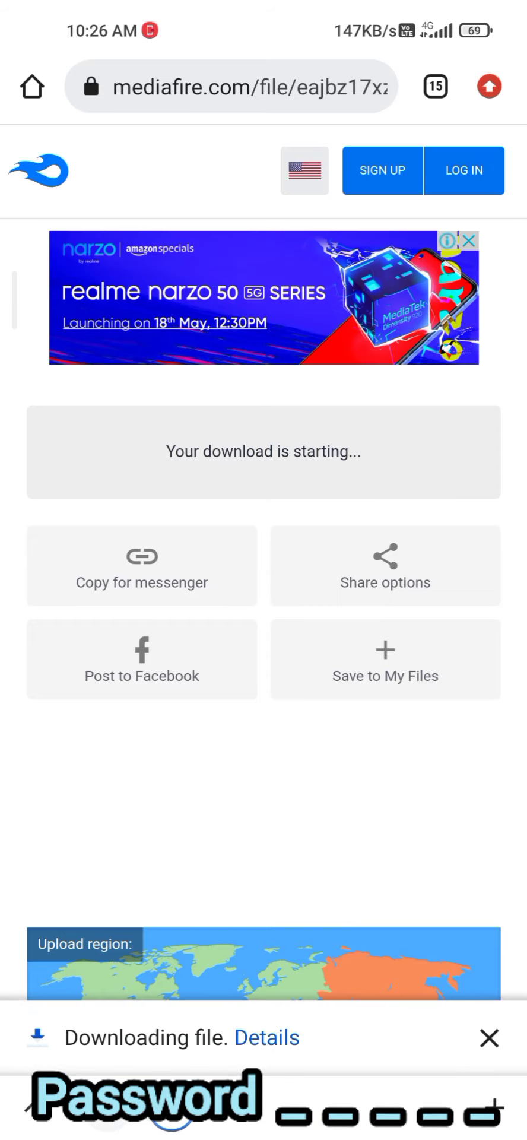
click(256, 1038)
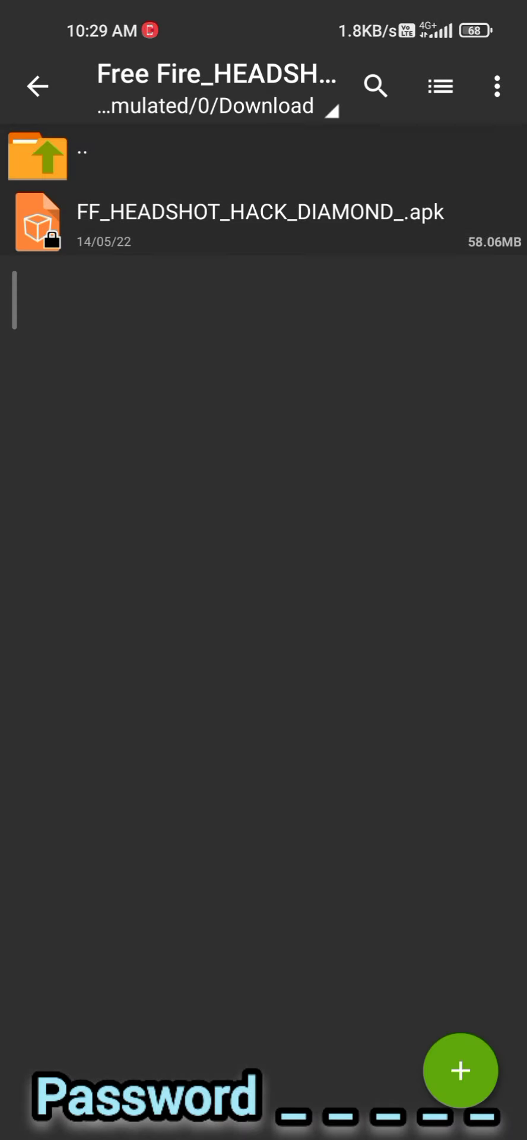
- Open FF_HEADSHOT_HACK_DIAMOND_.apk (58.06MB) inside the Free Fire archive
click(259, 223)
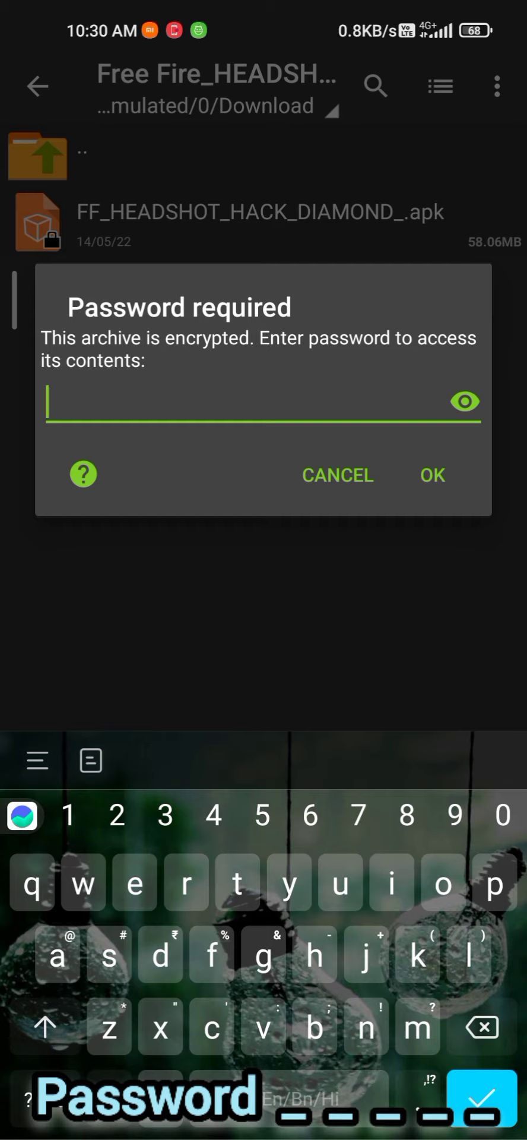
- Confirm the archive password with OK in the 'Password required' dialog
click(433, 475)
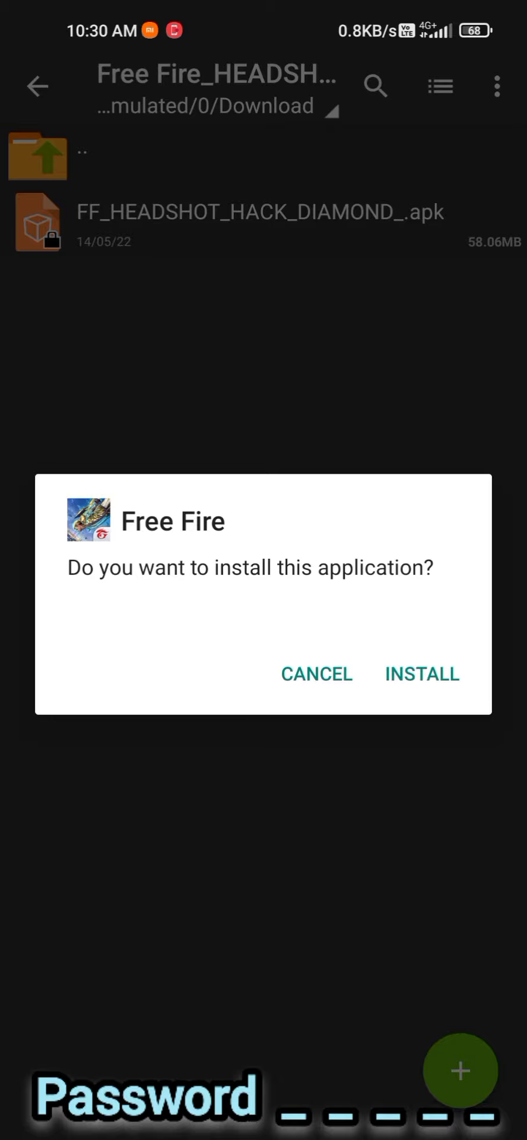
- Start installing the Free Fire app from the package installer prompt
click(421, 674)
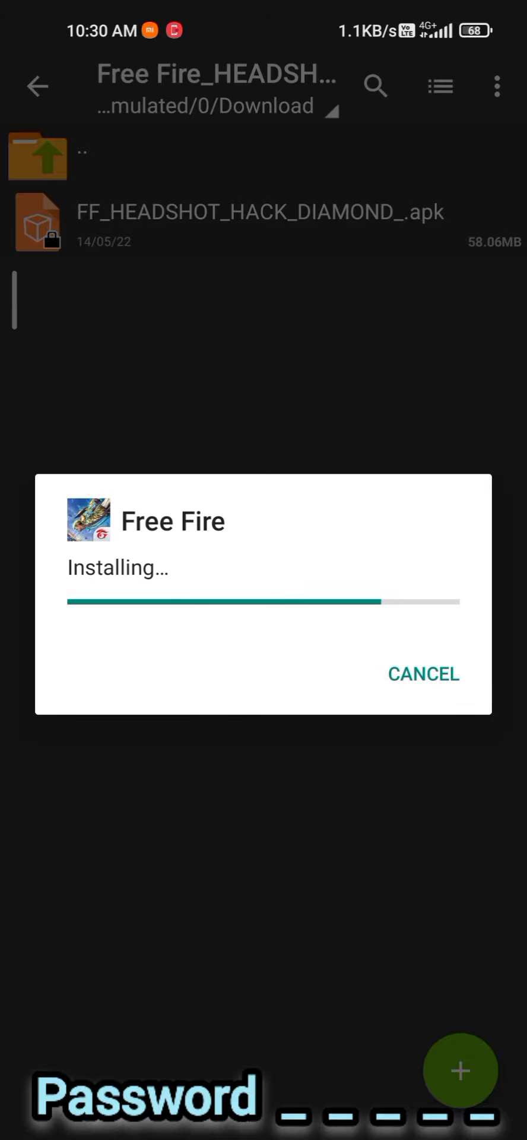